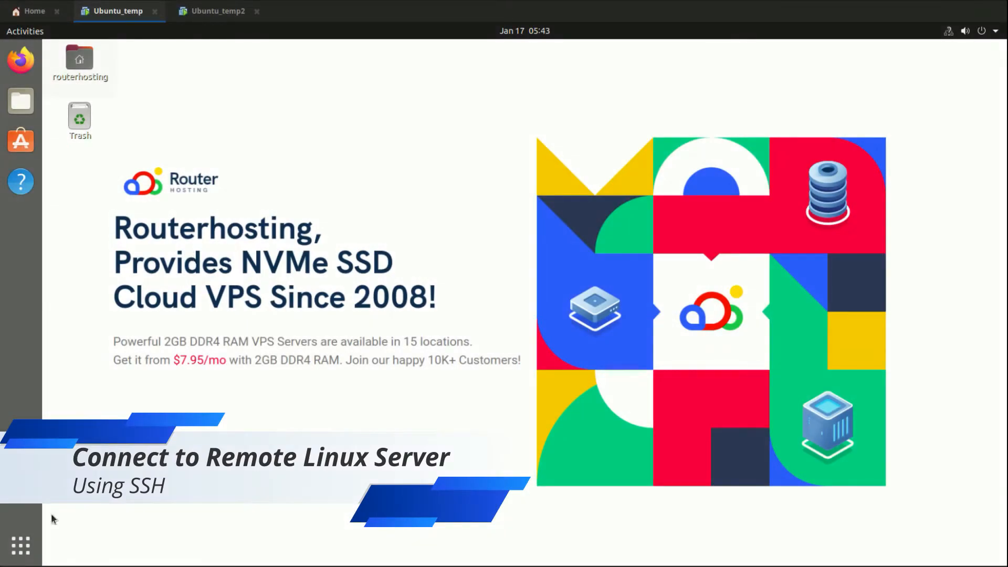
{"action": "mouse_move", "coordinate": [187, 251]}
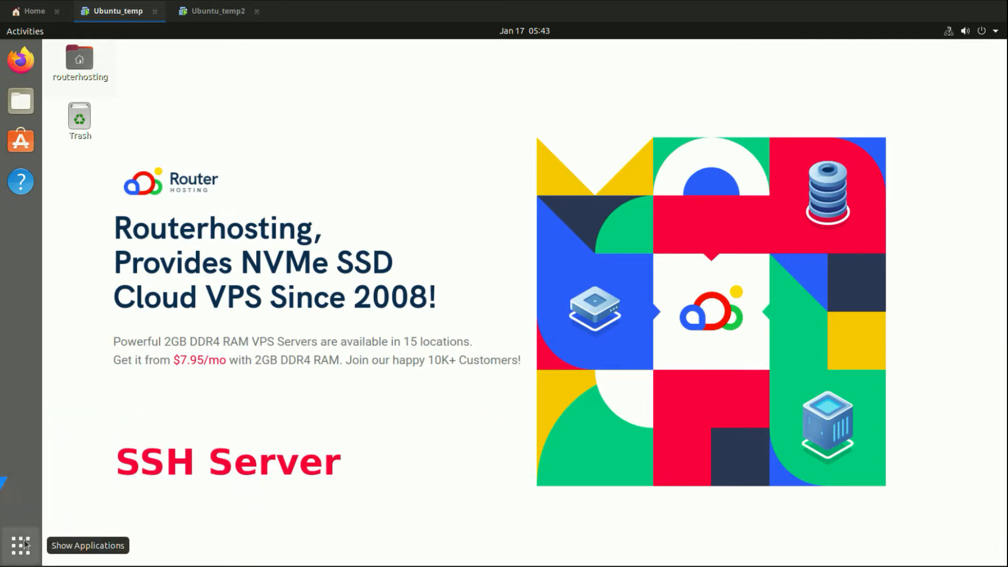
{"action": "mouse_move", "coordinate": [187, 251]}
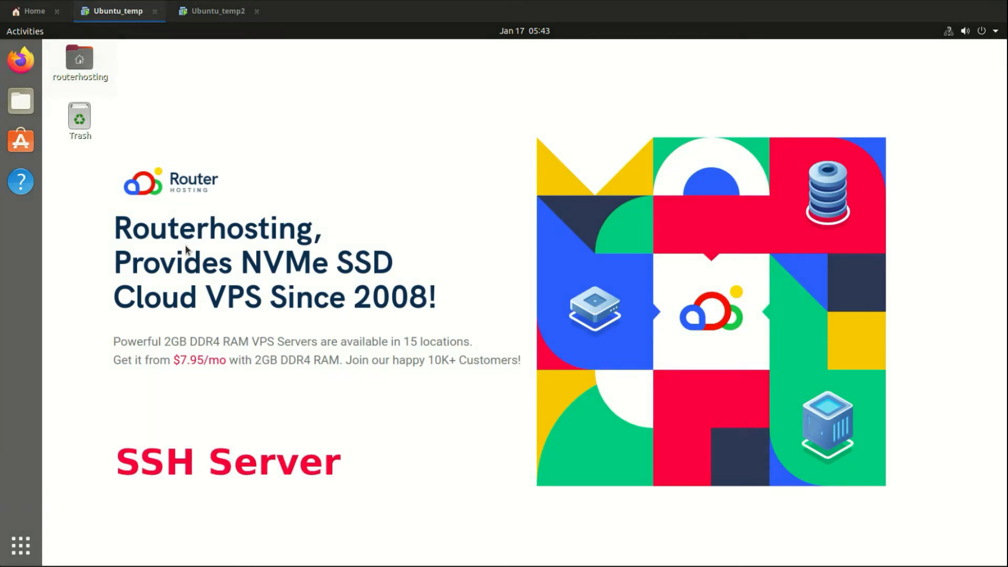
Step: Launch the Terminal app from the applications overview by searching 'terminal'
{"action": "left_click", "coordinate": [20, 545]}
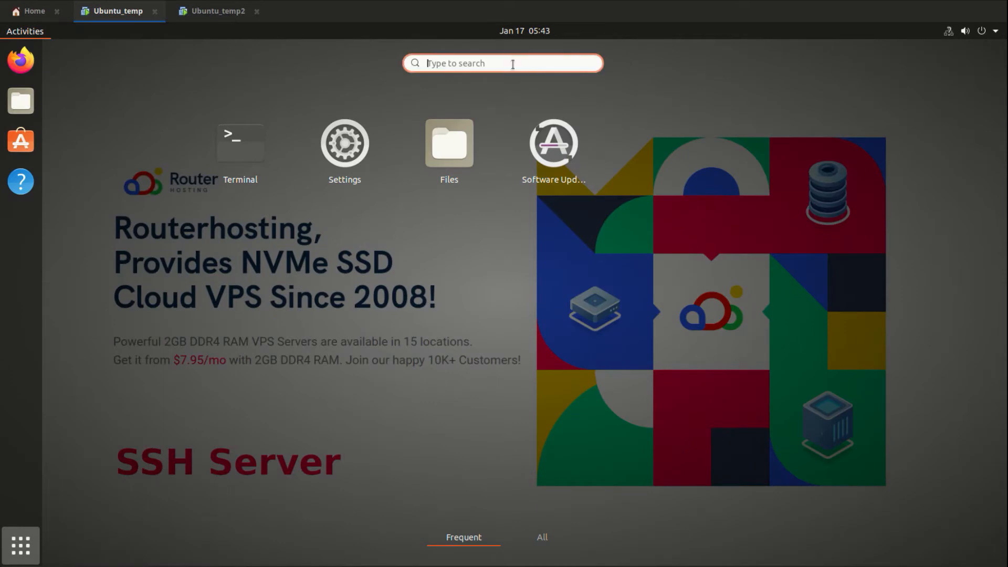
{"action": "type", "text": "terminal"}
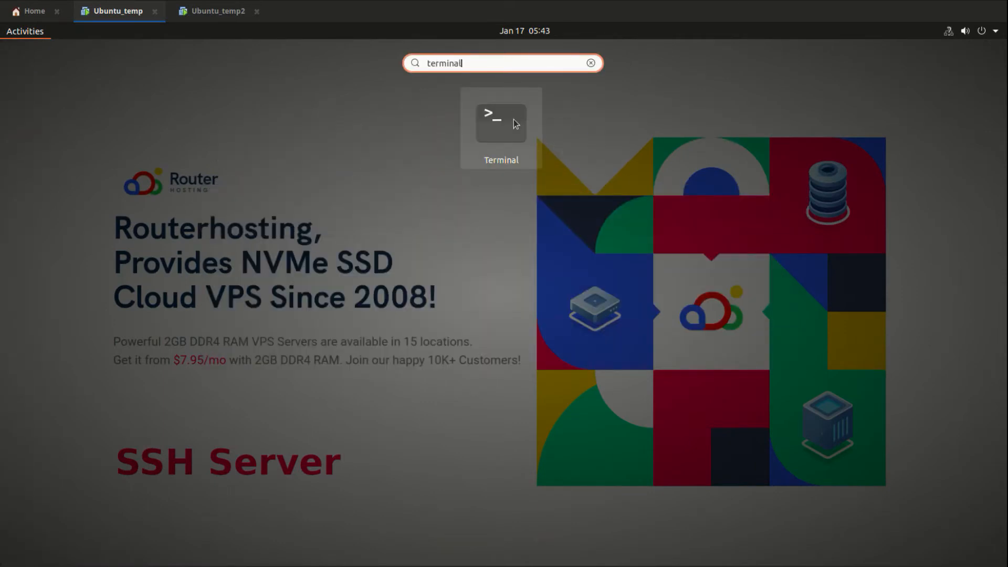
{"action": "left_click", "coordinate": [501, 121]}
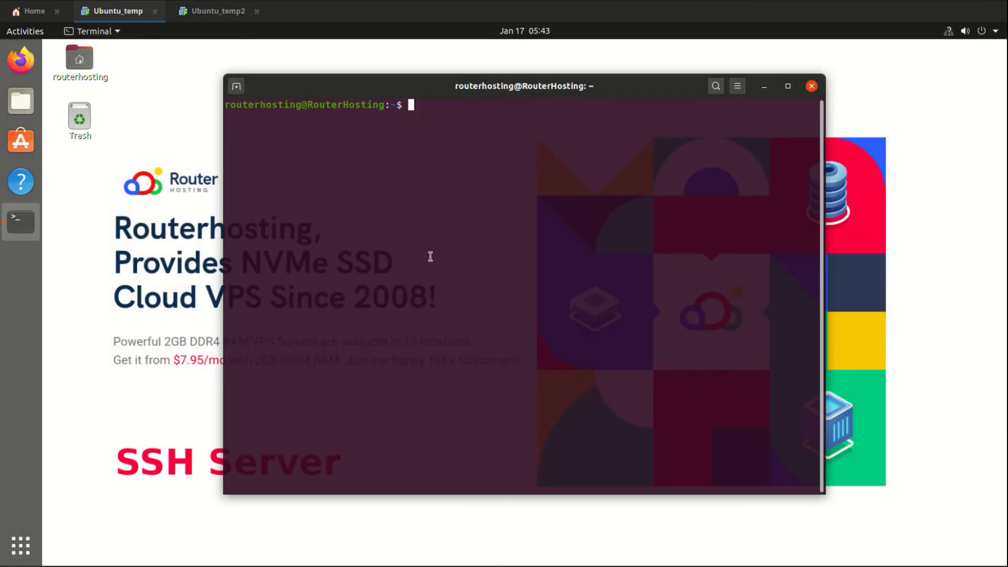
Step: Run 'sudo apt install openssh-server', entering the password and answering y to continue
{"action": "type", "text": "sudo"}
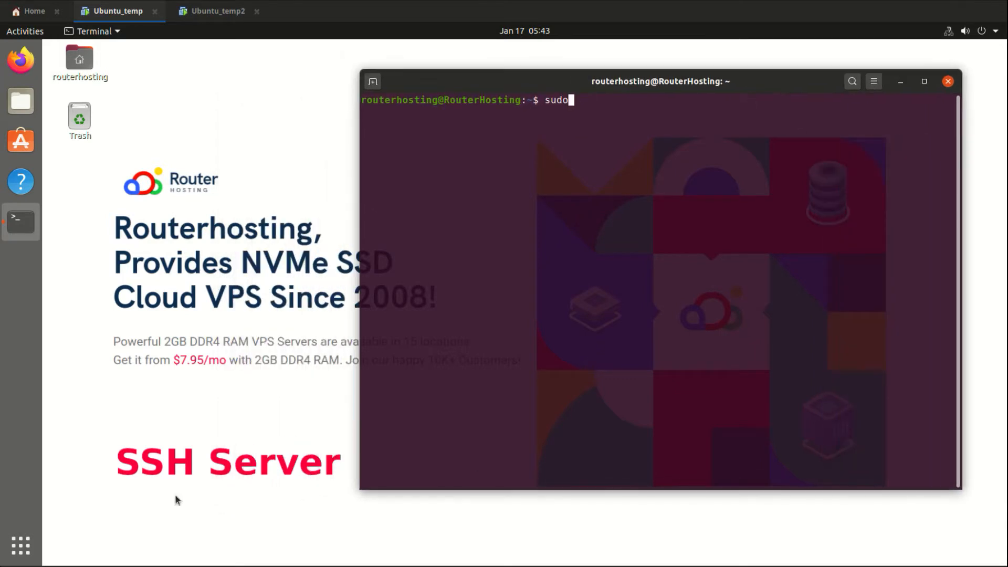
{"action": "mouse_move", "coordinate": [298, 147]}
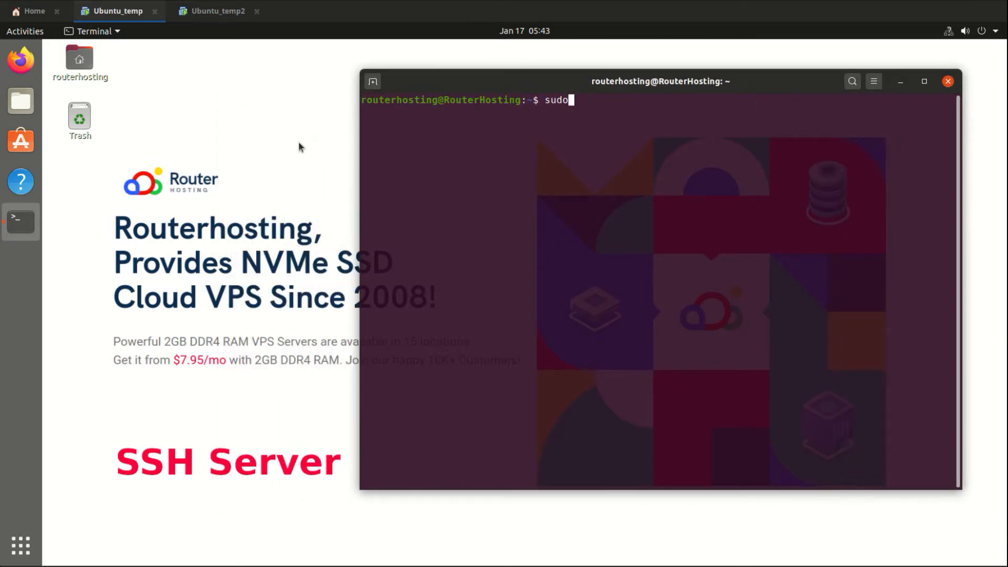
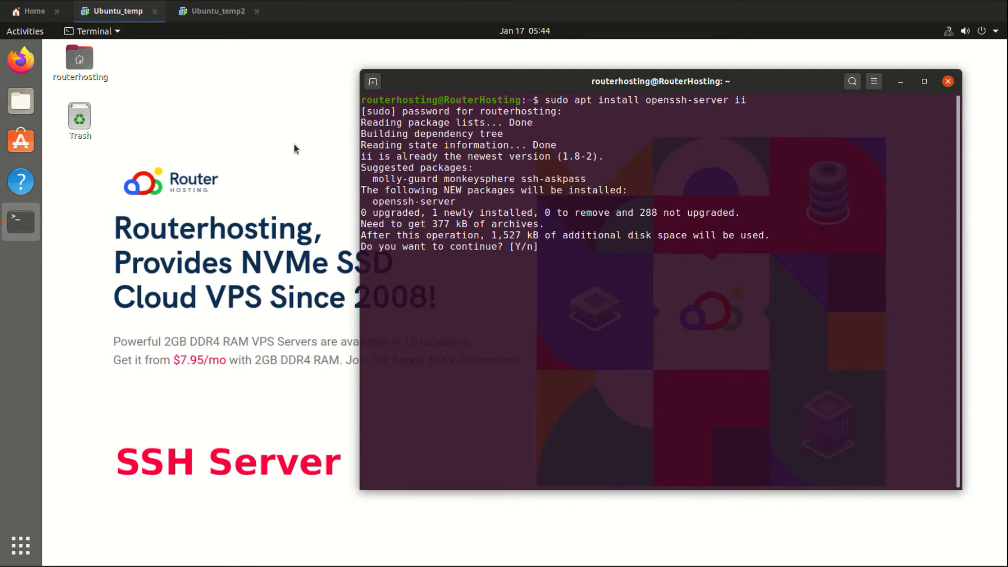
{"action": "mouse_move", "coordinate": [273, 234]}
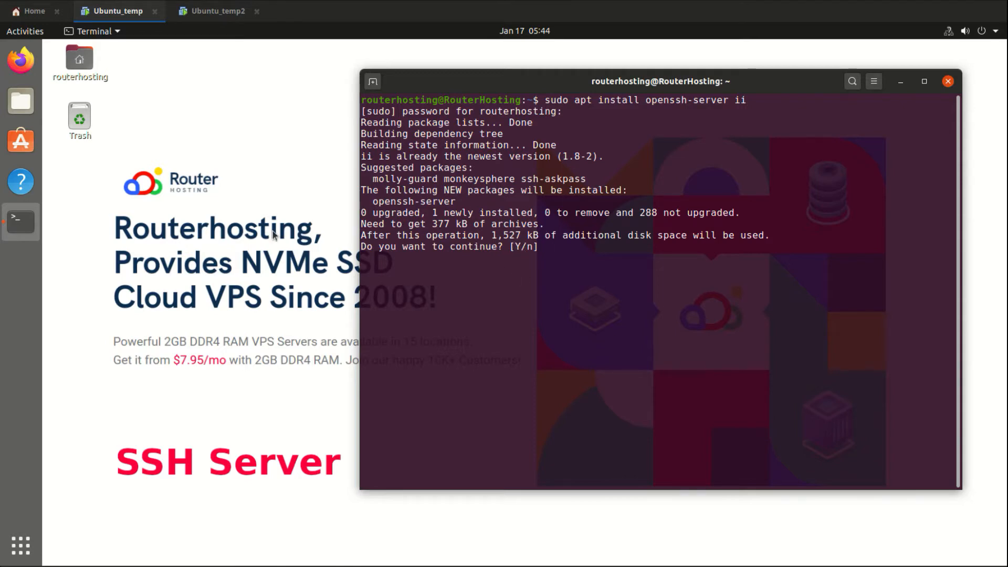
{"action": "type", "text": "y"}
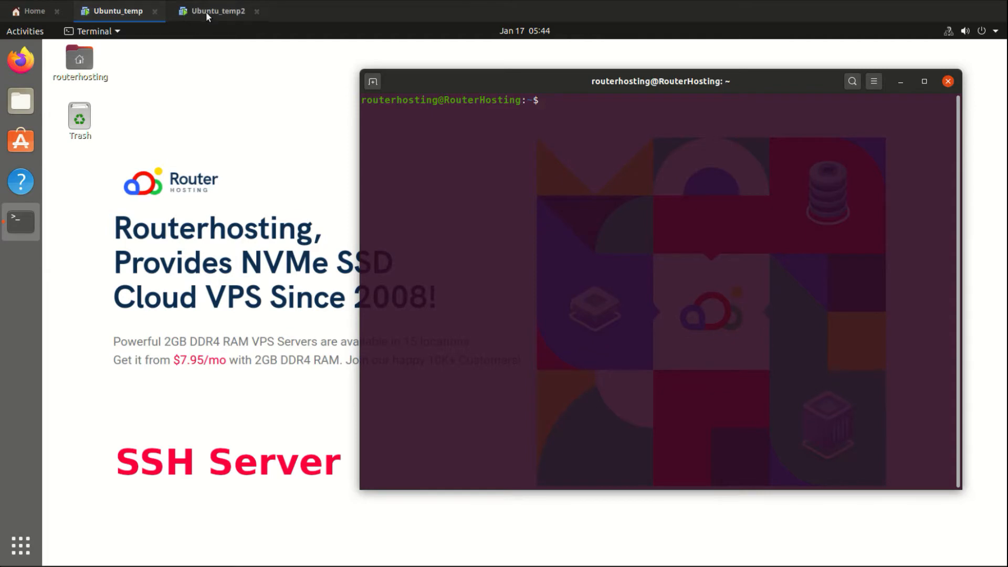
Step: On the Ubuntu_temp2 machine, search the applications overview for 'terminal'
{"action": "left_click", "coordinate": [218, 11]}
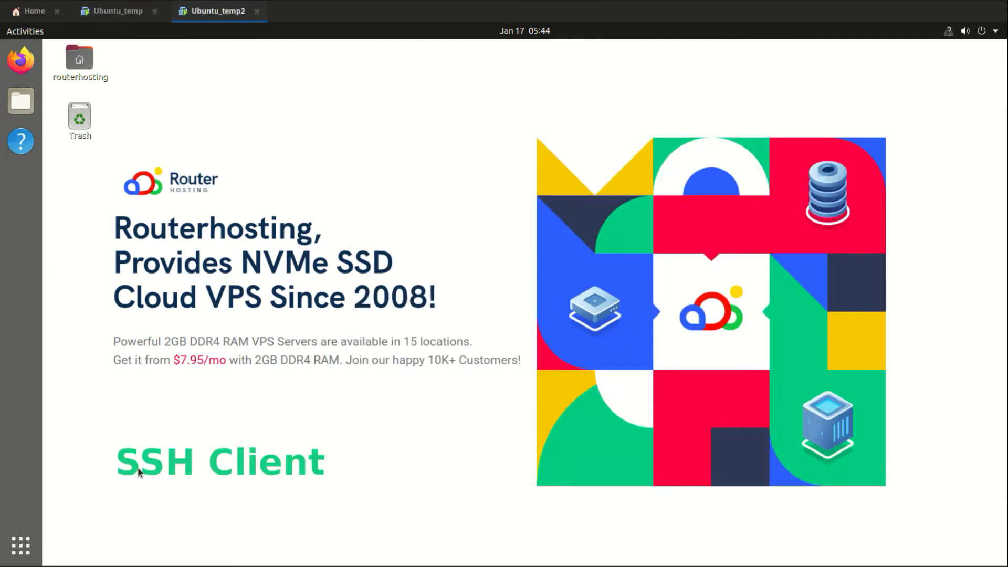
{"action": "left_click", "coordinate": [20, 545]}
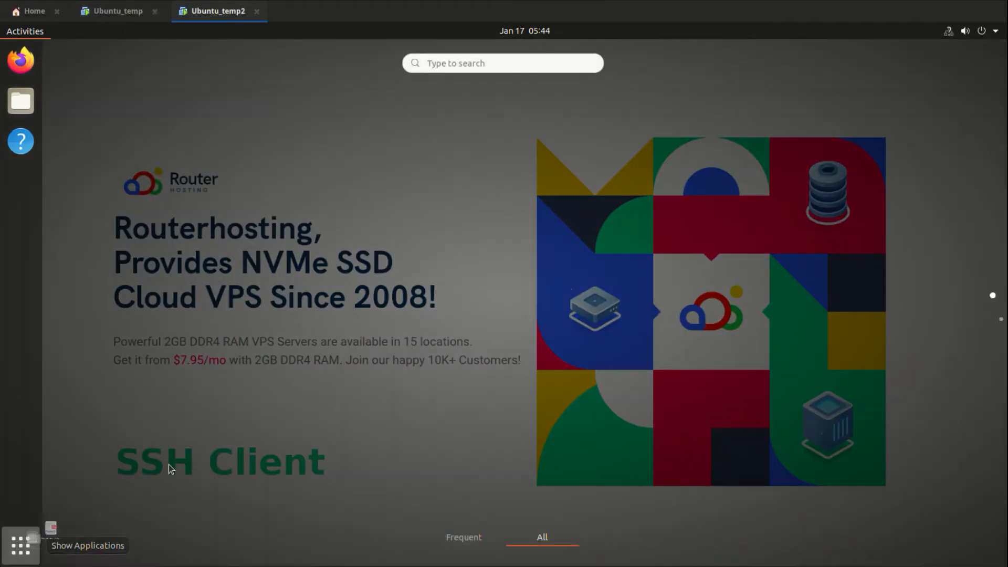
{"action": "type", "text": "t"}
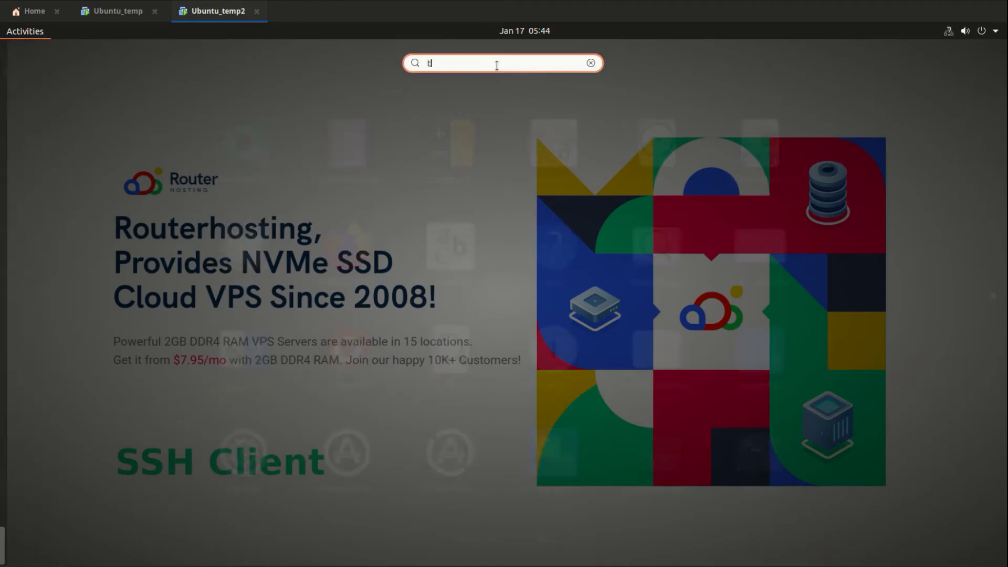
{"action": "type", "text": "erminal"}
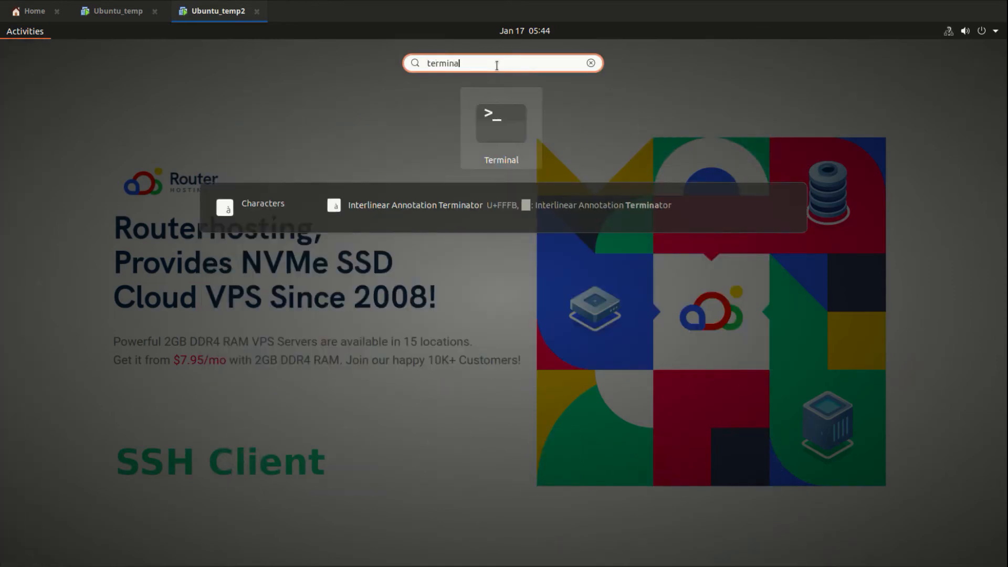
Step: In a new Terminal, run 'sudo apt install openssh-client' to install the SSH client
{"action": "left_click", "coordinate": [501, 124]}
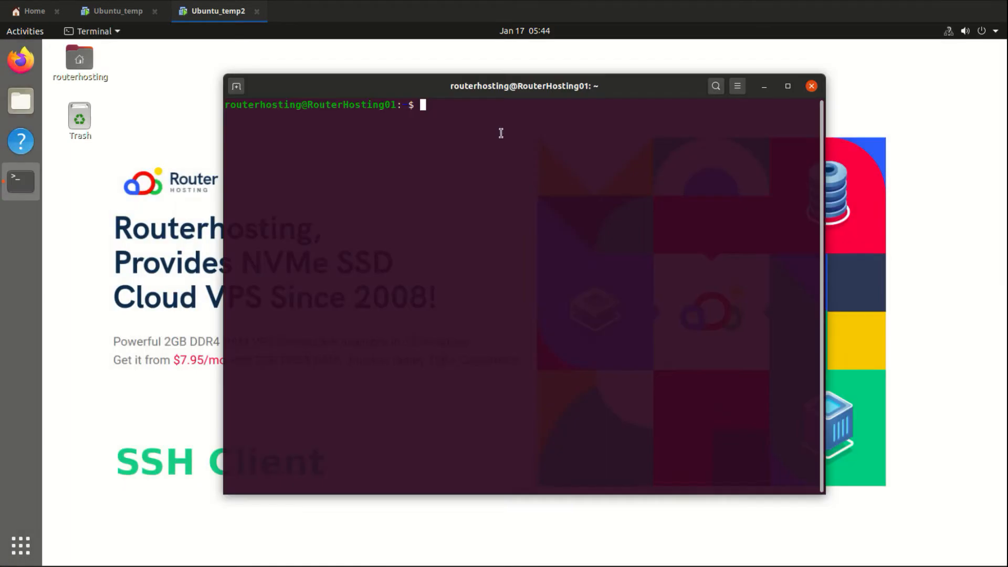
{"action": "type", "text": "s"}
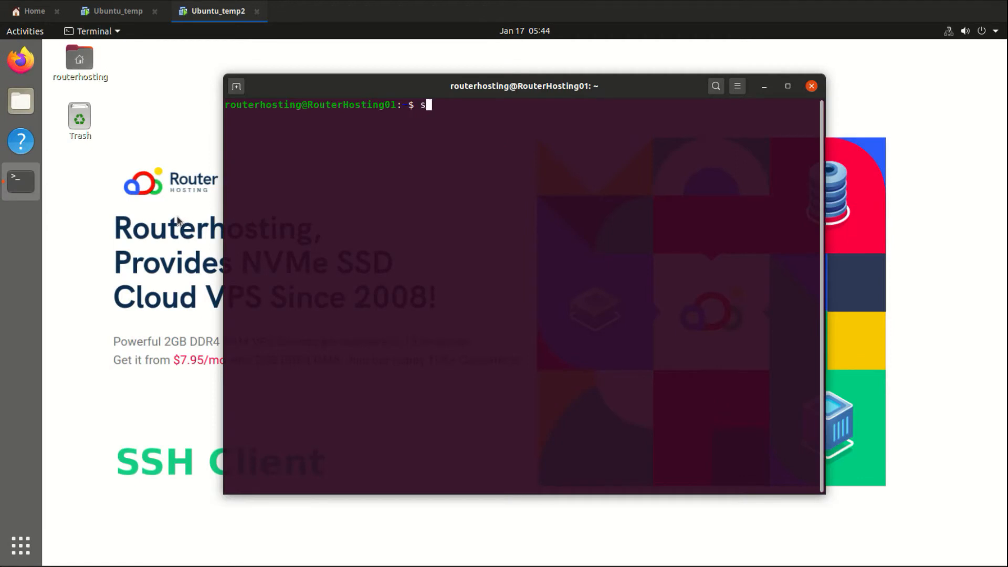
{"action": "type", "text": "udo apt ins"}
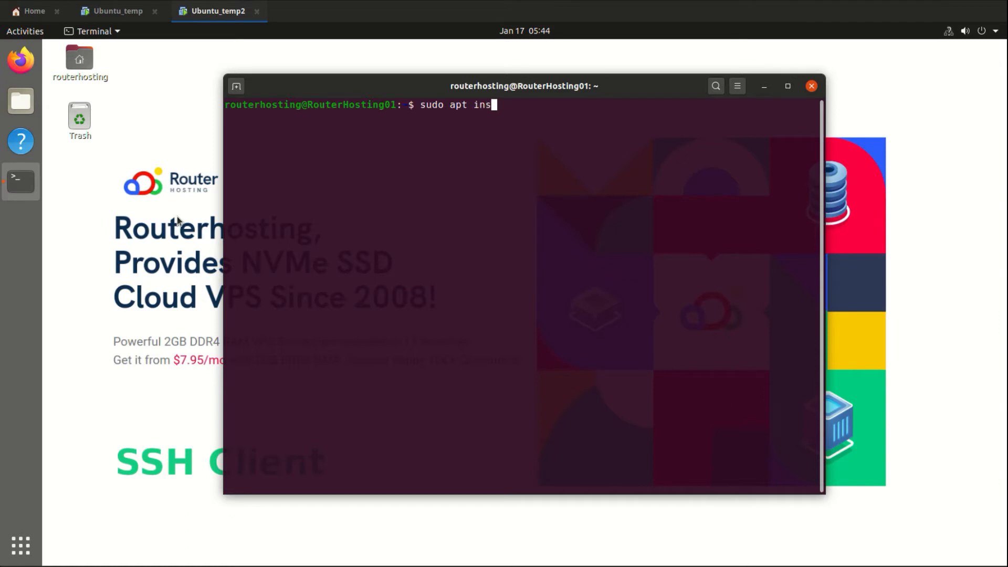
{"action": "type", "text": "tall"}
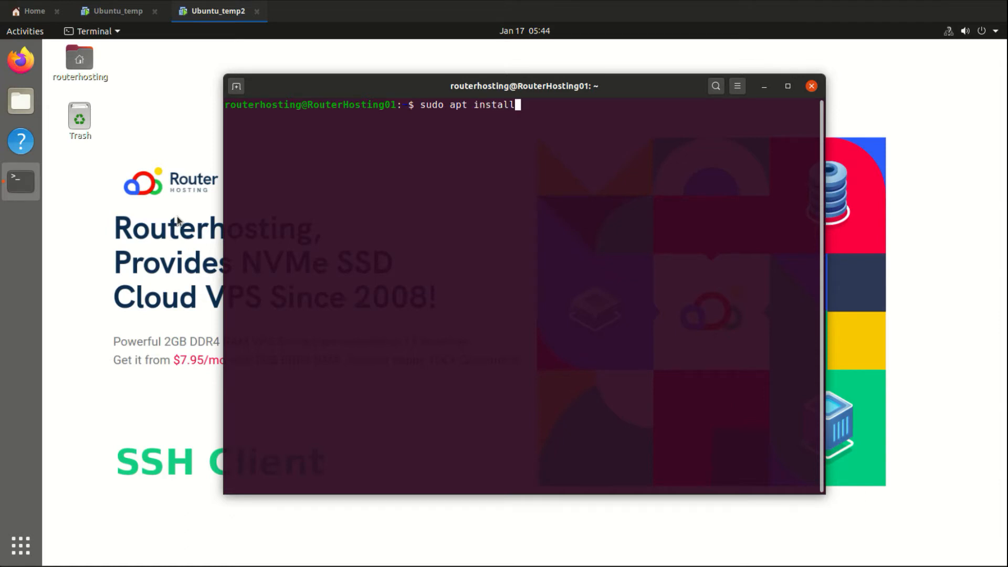
{"action": "type", "text": "openssh-"}
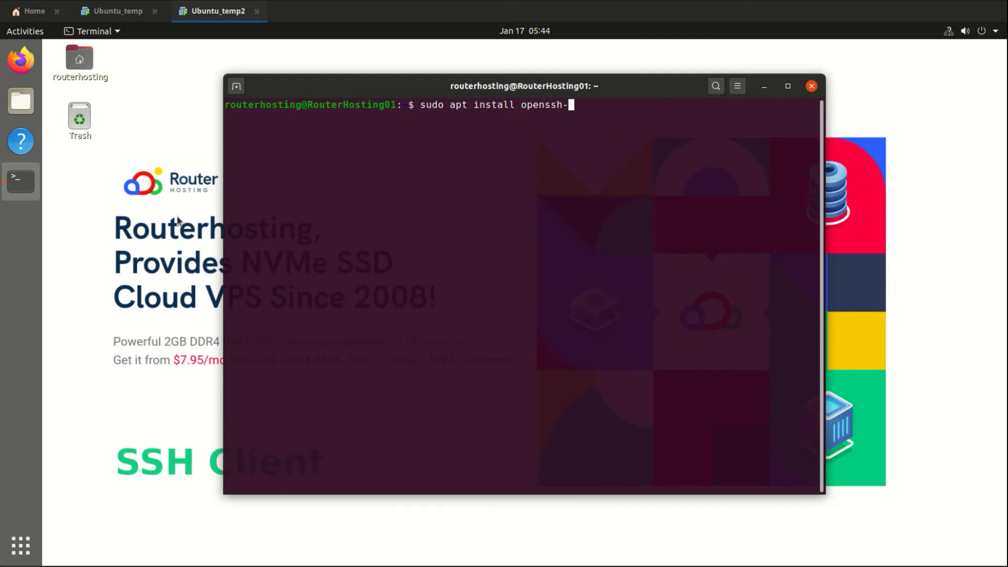
{"action": "type", "text": "cli"}
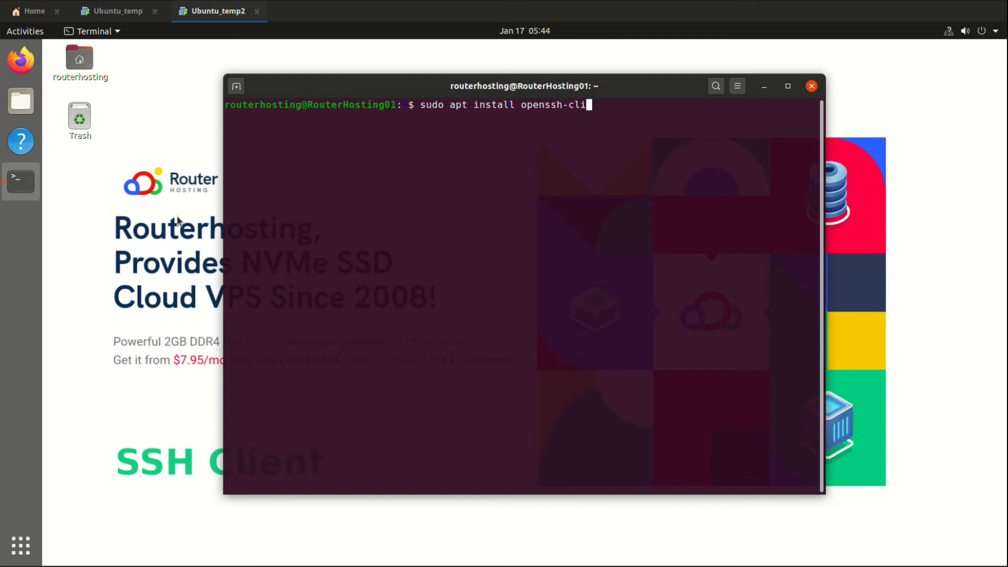
{"action": "type", "text": "ent"}
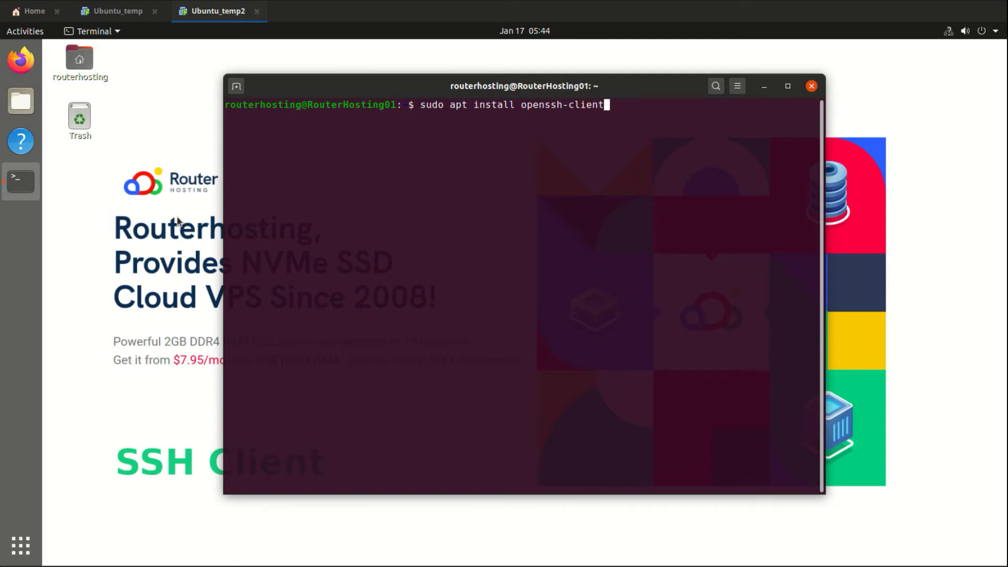
{"action": "key", "text": "Return"}
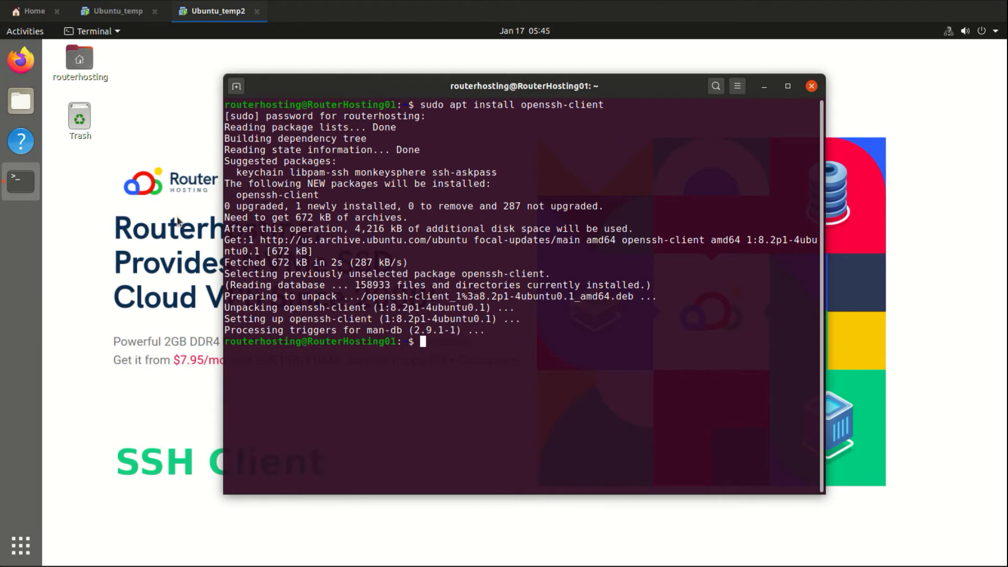
Step: Clear the terminal and type 'All is good' at the prompt
{"action": "type", "text": "clear"}
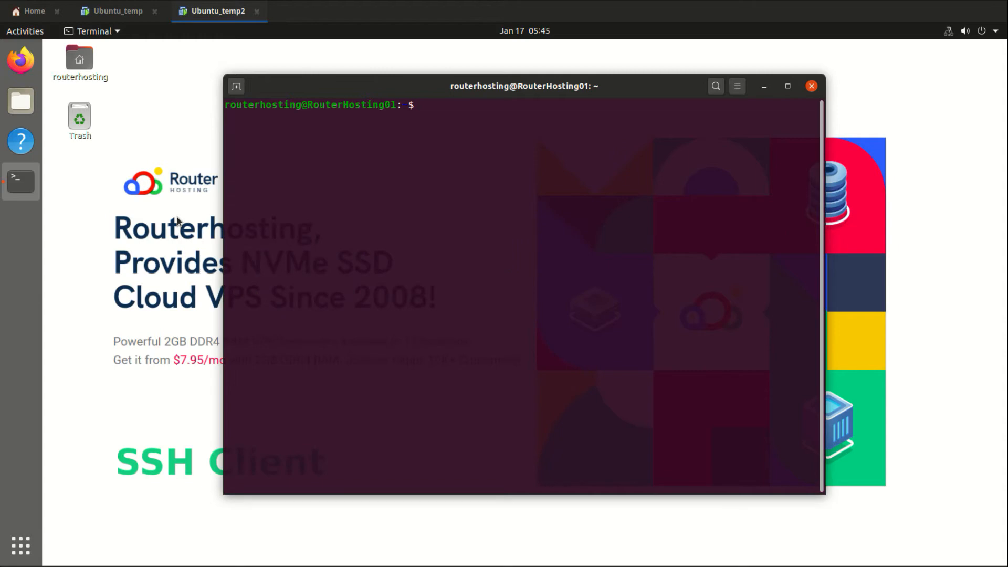
{"action": "type", "text": "All is"}
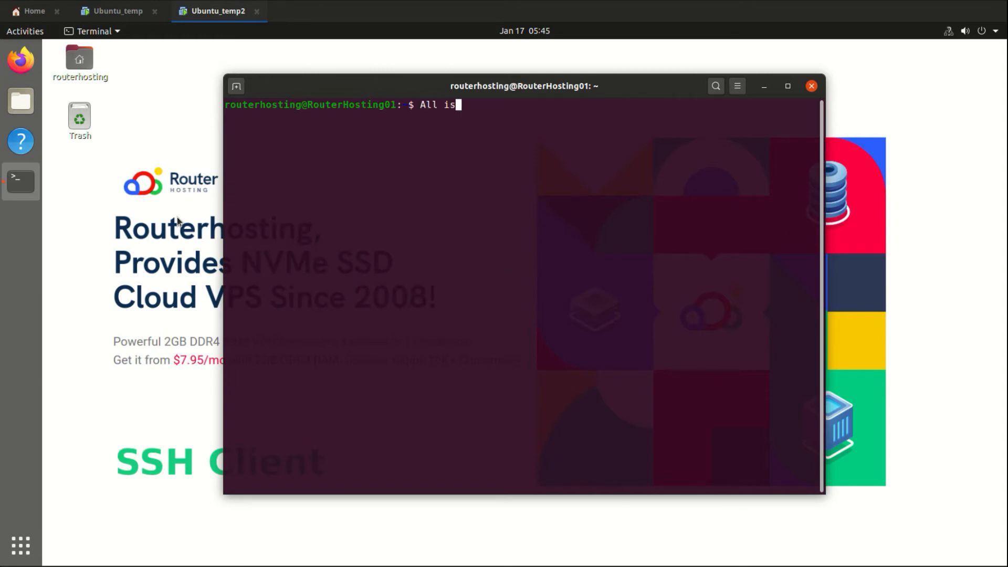
{"action": "type", "text": "good"}
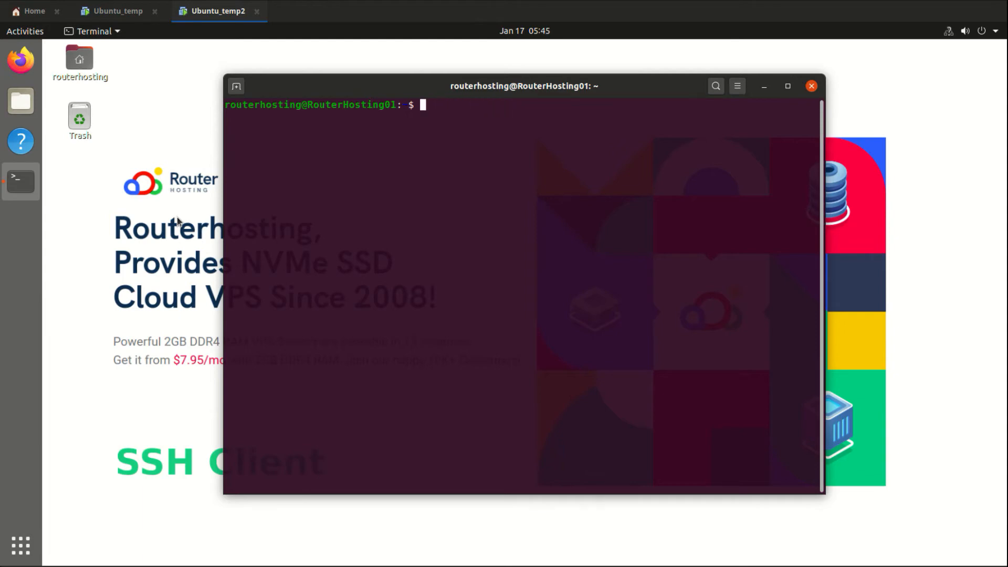
{"action": "type", "text": "ssh"}
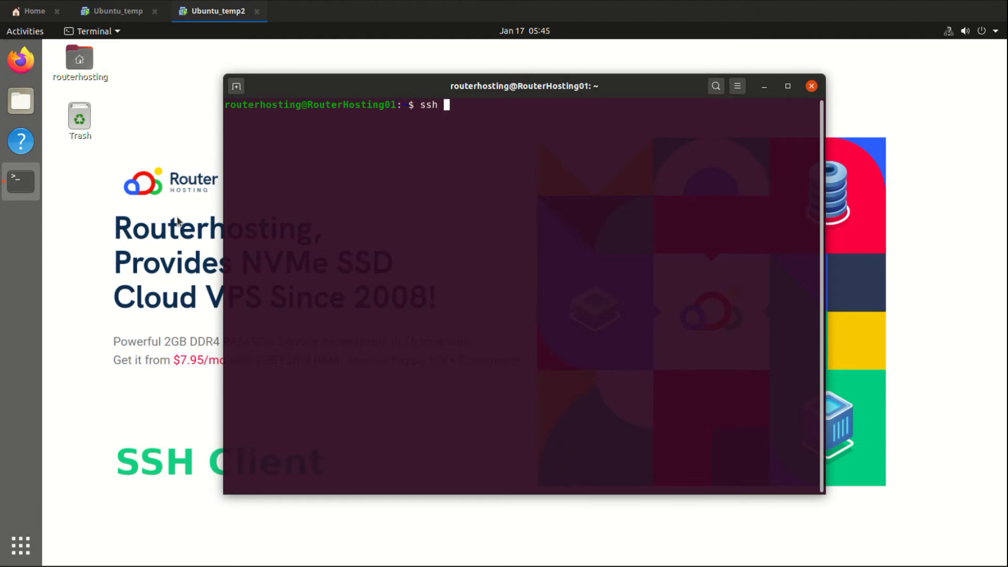
{"action": "type", "text": "us"}
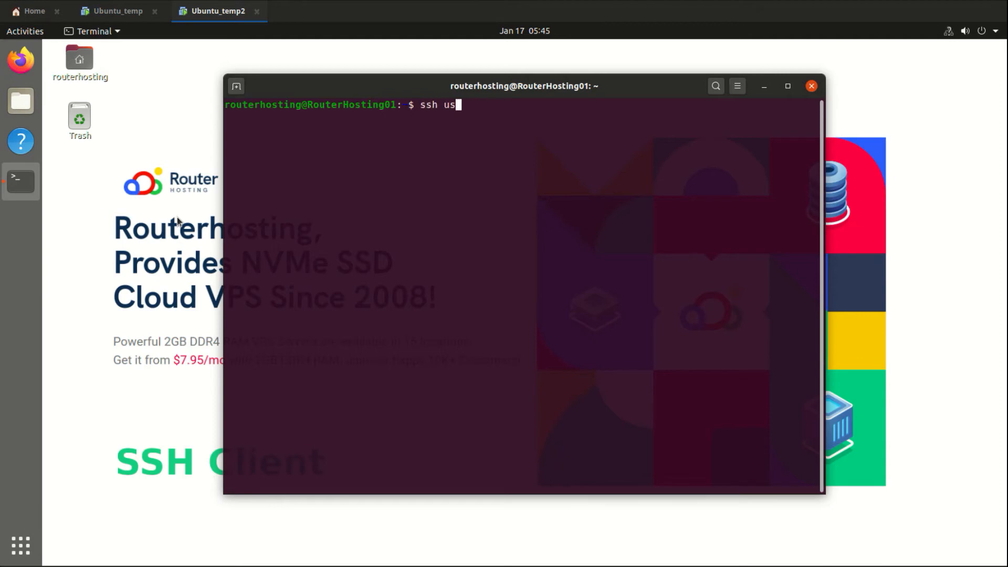
{"action": "type", "text": "er@"}
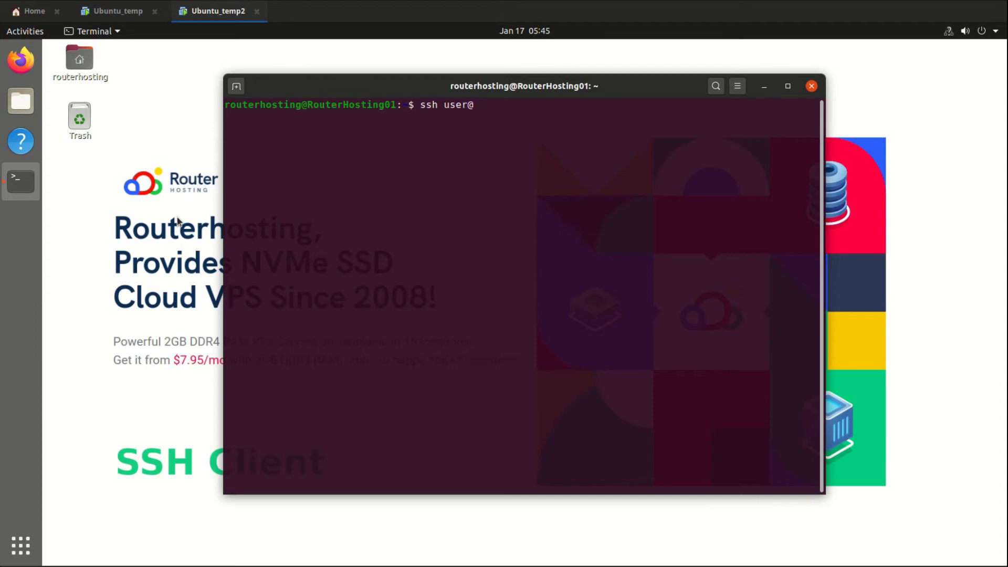
{"action": "type", "text": "ip"}
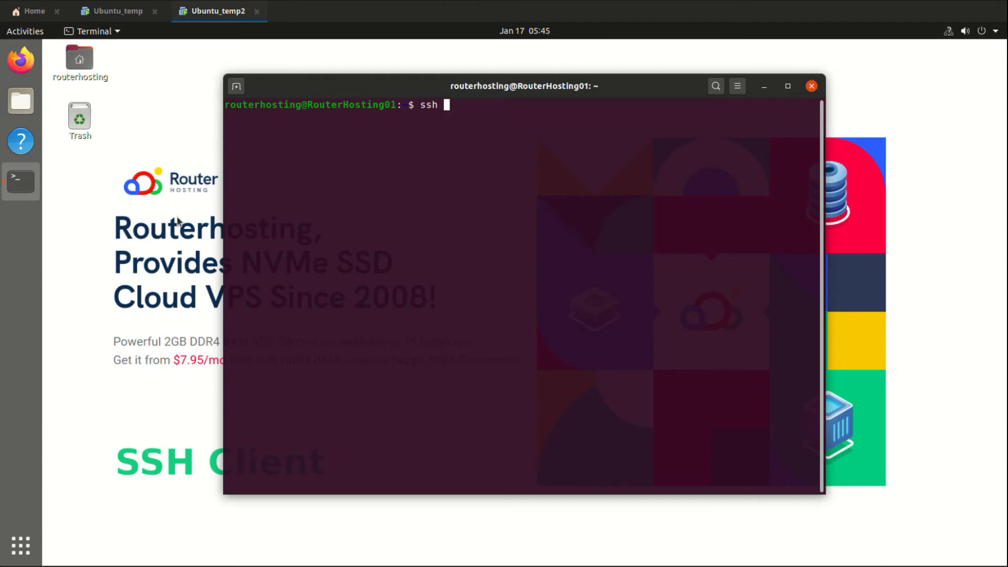
{"action": "type", "text": "ro"}
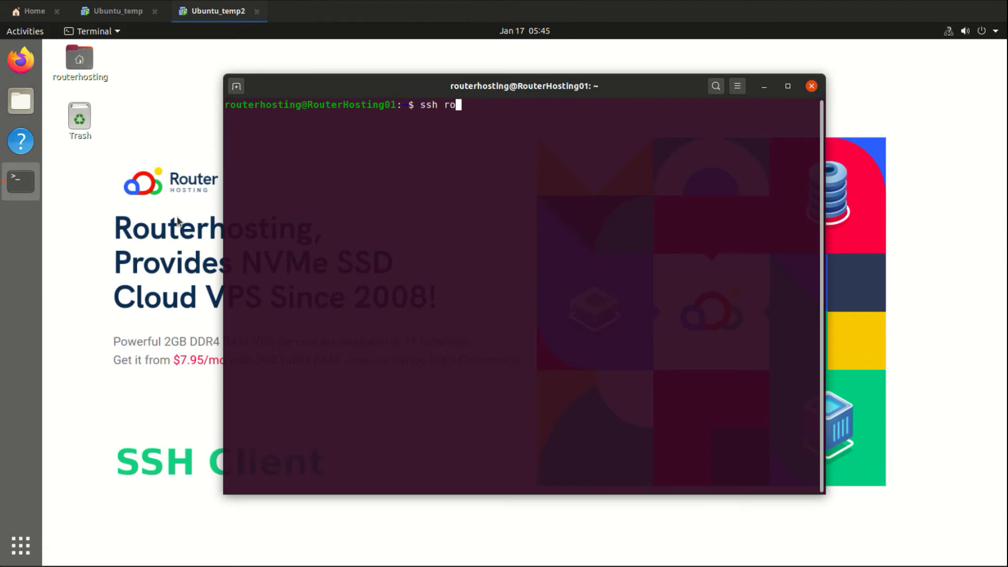
{"action": "type", "text": "uterhostin"}
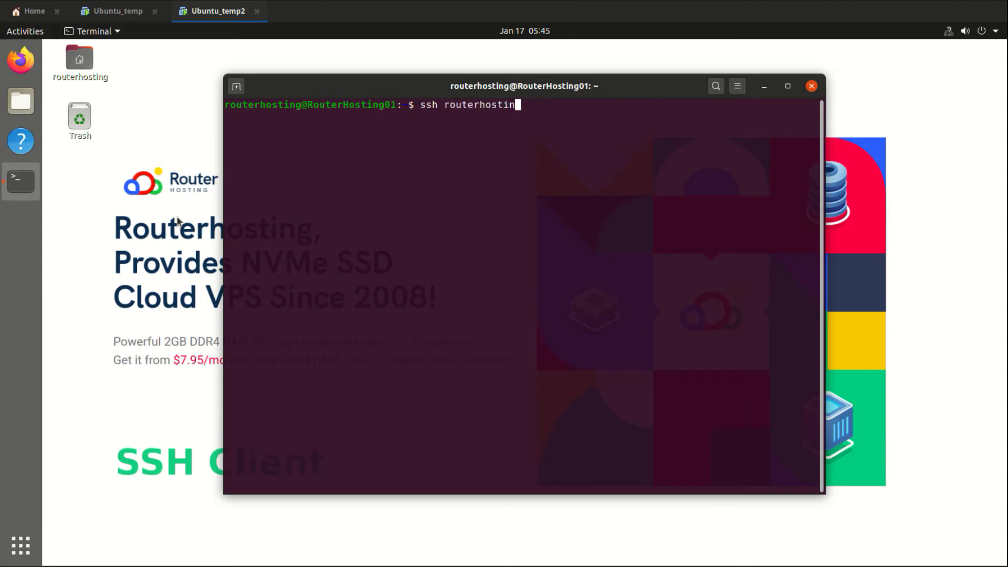
{"action": "type", "text": "g@"}
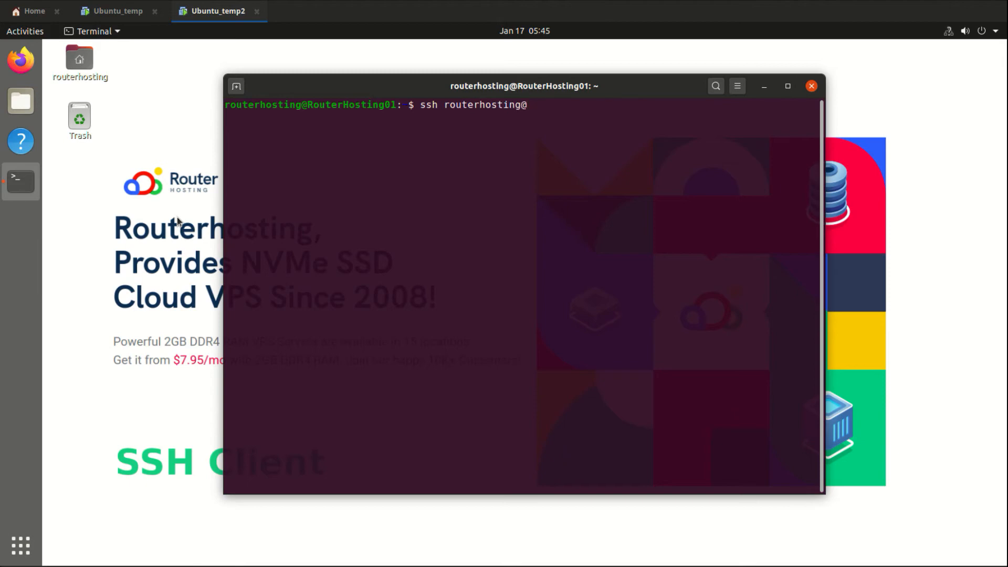
{"action": "type", "text": "192.168"}
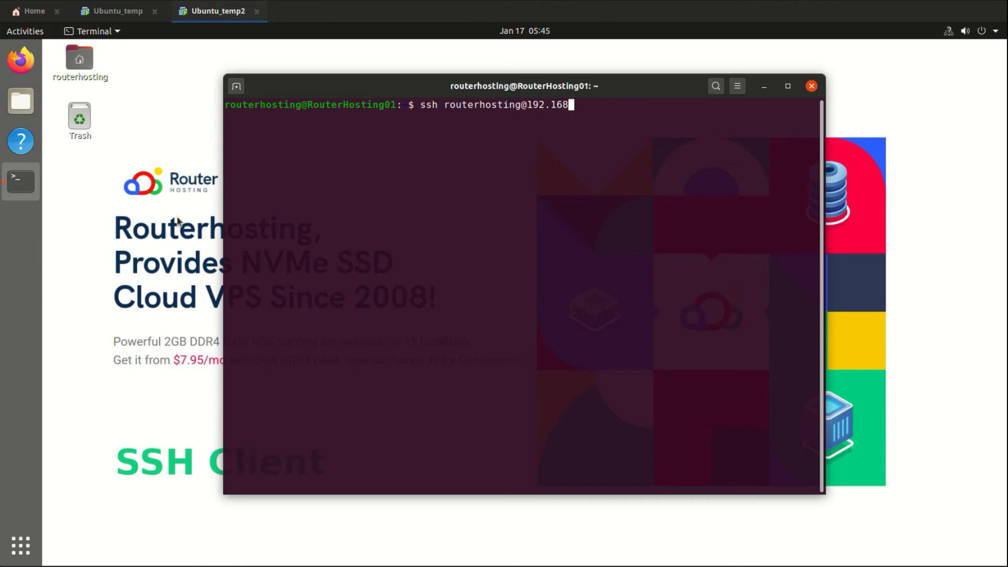
{"action": "type", "text": ".4.2"}
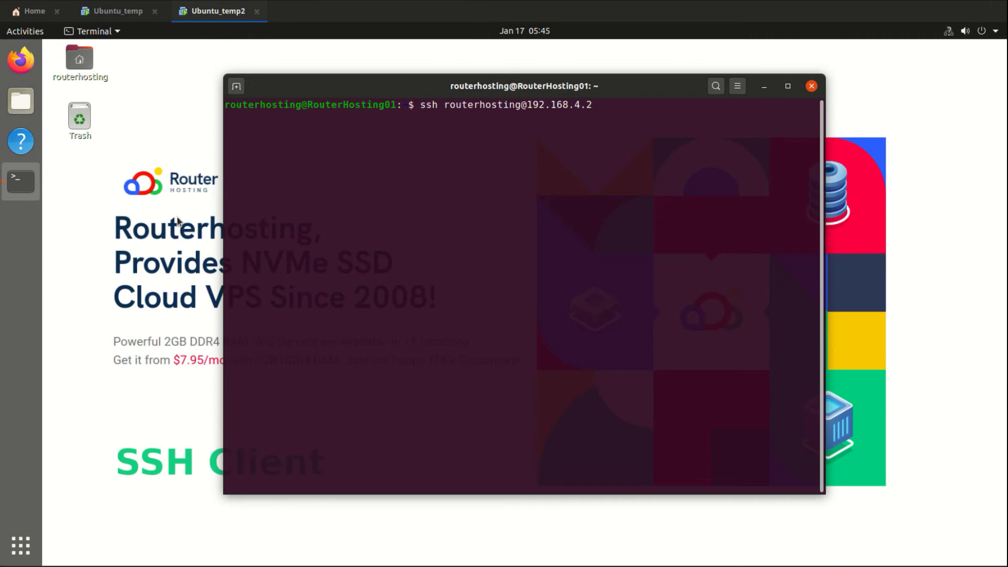
{"action": "type", "text": "5"}
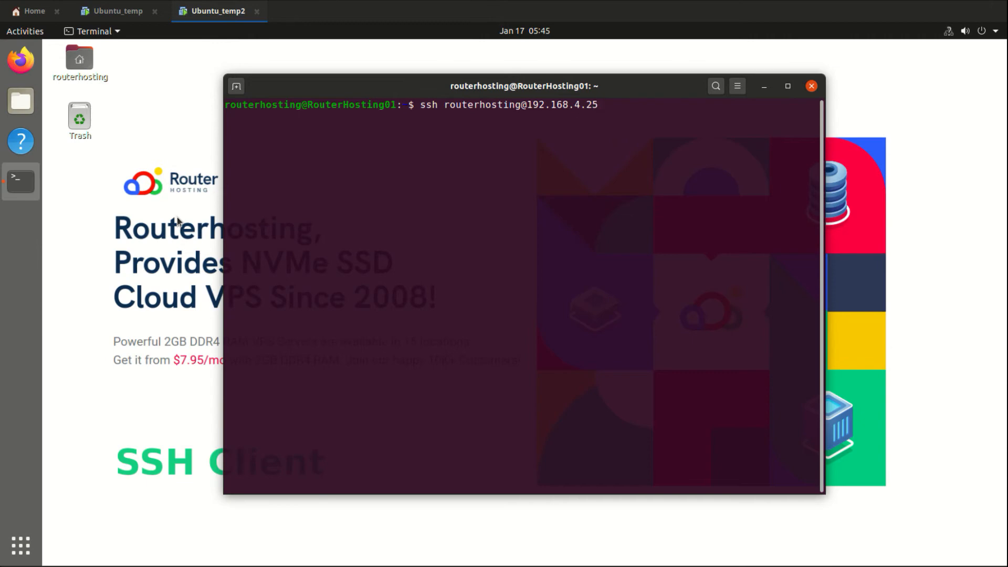
{"action": "key", "text": "Return"}
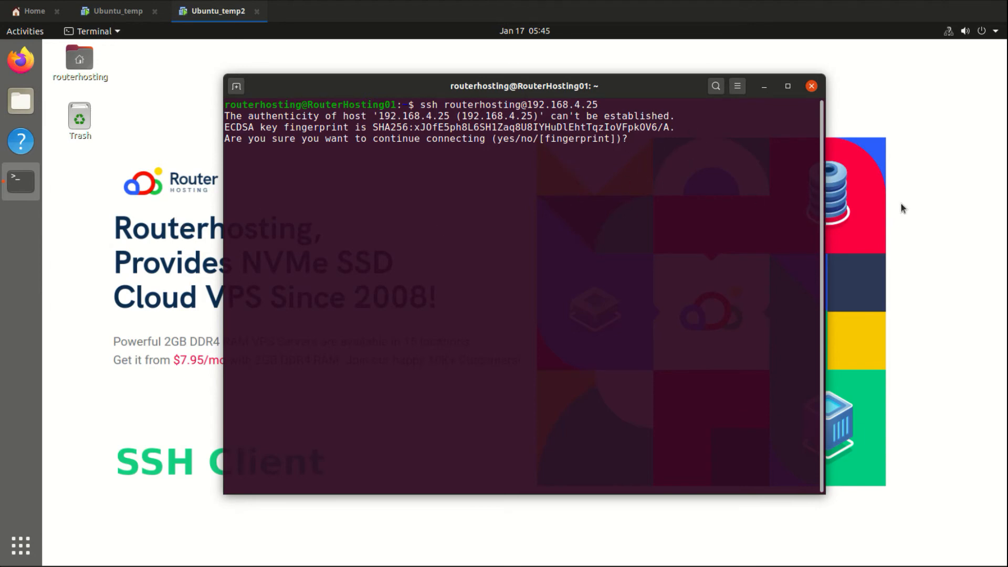
Step: Answer 'yes' to trust the host and log in with the remote password
{"action": "type", "text": "yes"}
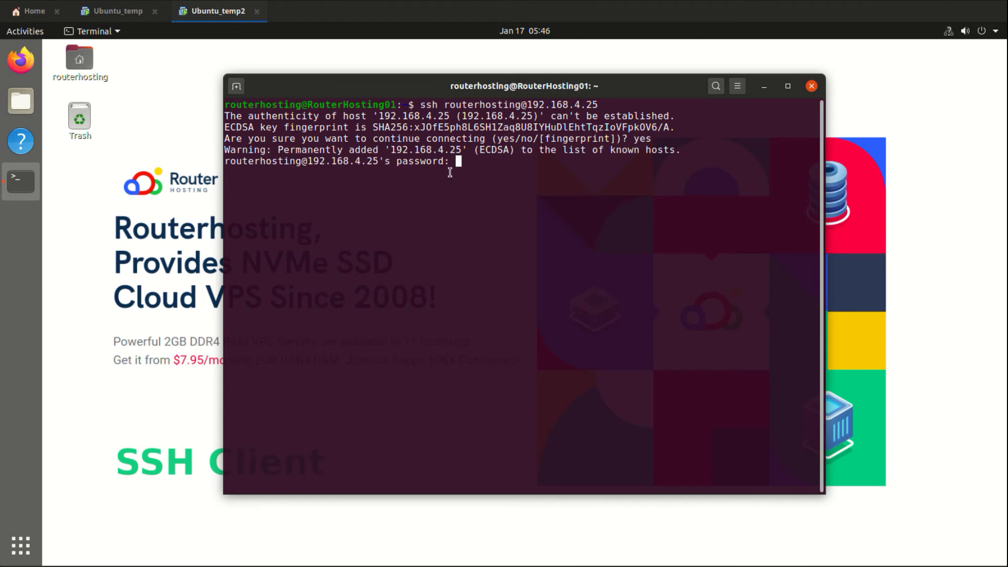
{"action": "double_click", "coordinate": [422, 162]}
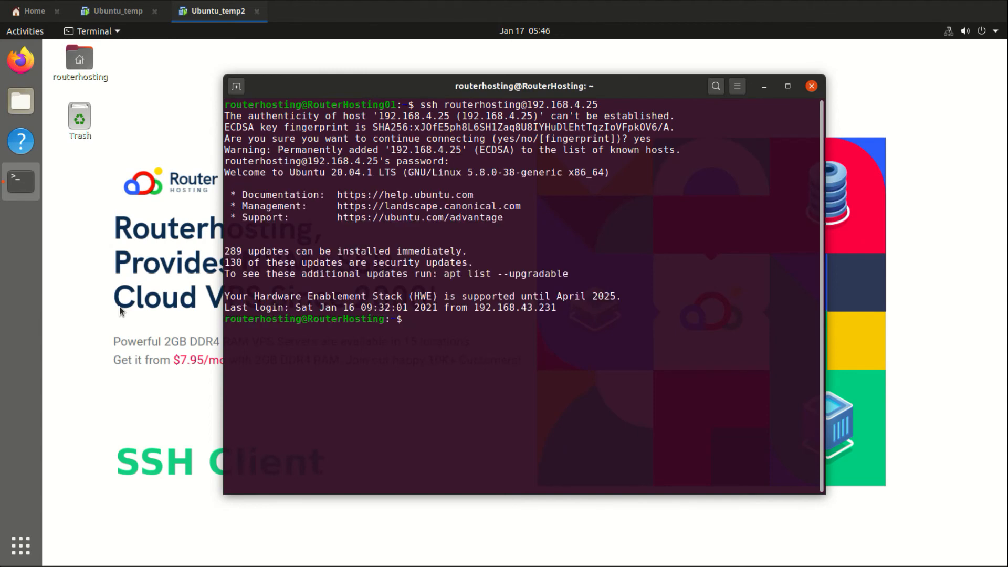
Step: Type 'You are connected :)' at the remote server's prompt without running it
{"action": "type", "text": "You are c"}
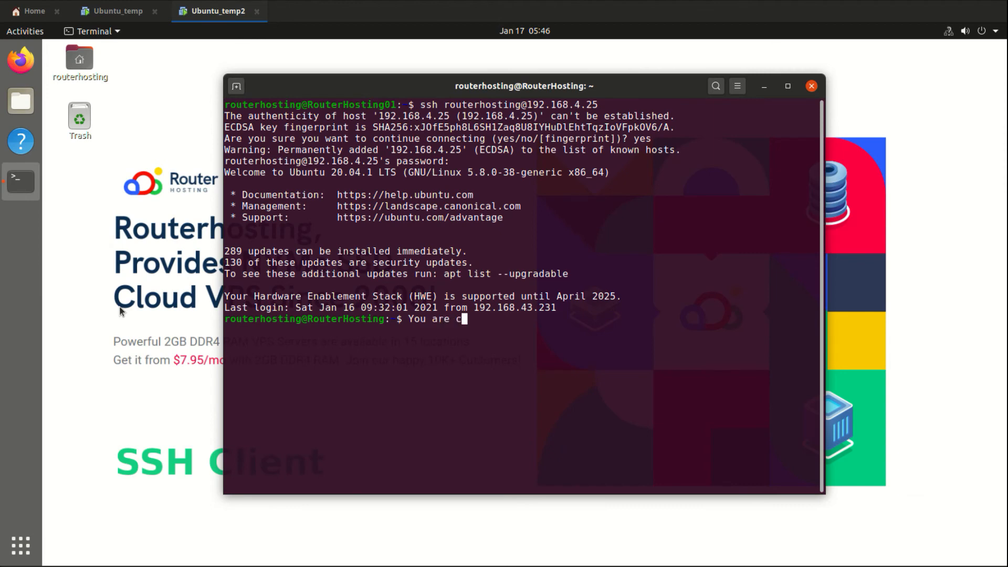
{"action": "type", "text": "onnected"}
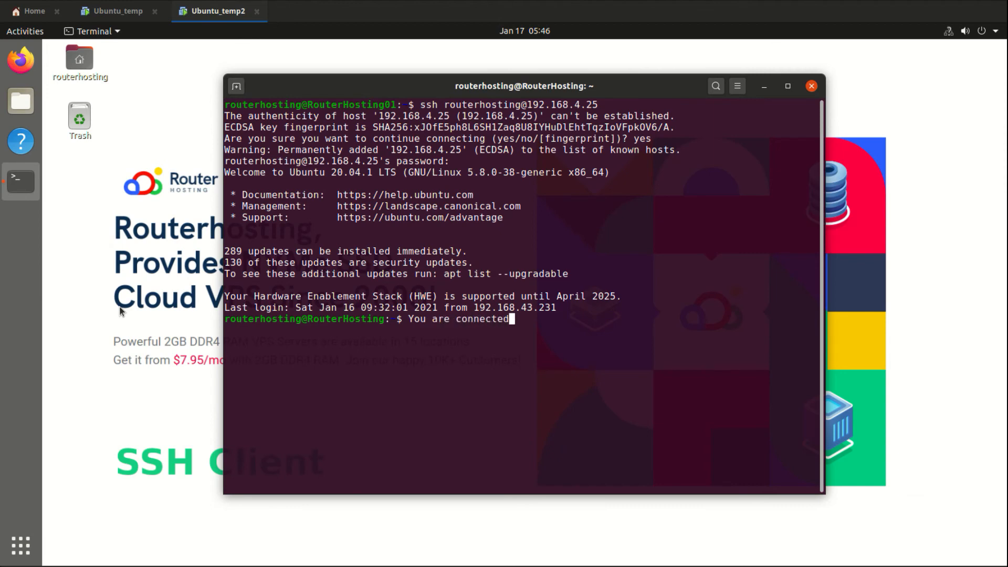
{"action": "type", "text": ":"}
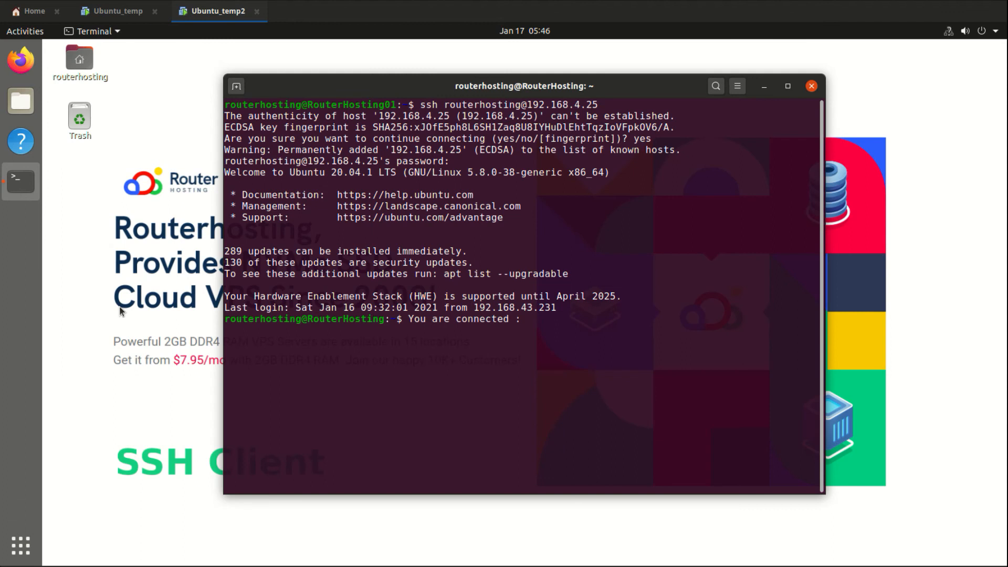
{"action": "type", "text": ")"}
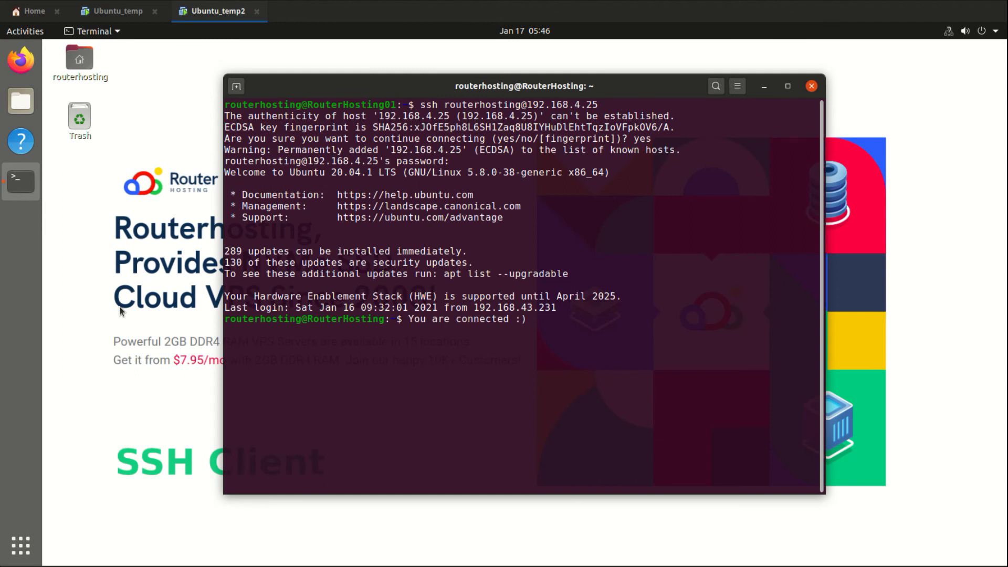